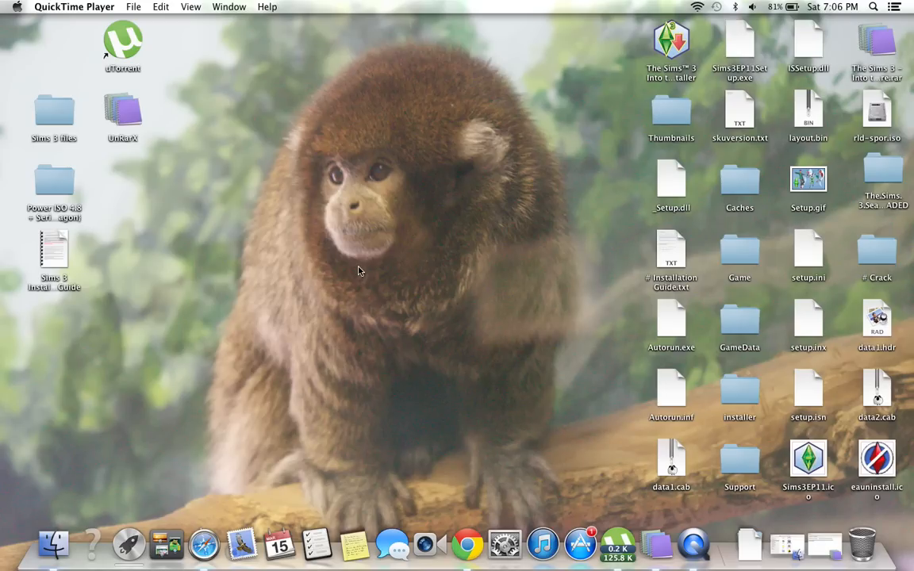
mouse_move(444, 279)
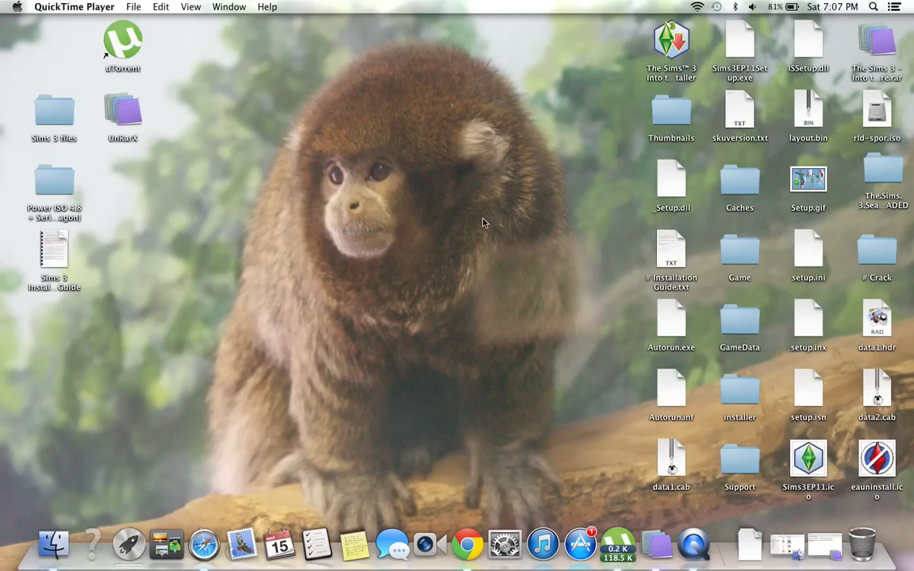
mouse_move(504, 544)
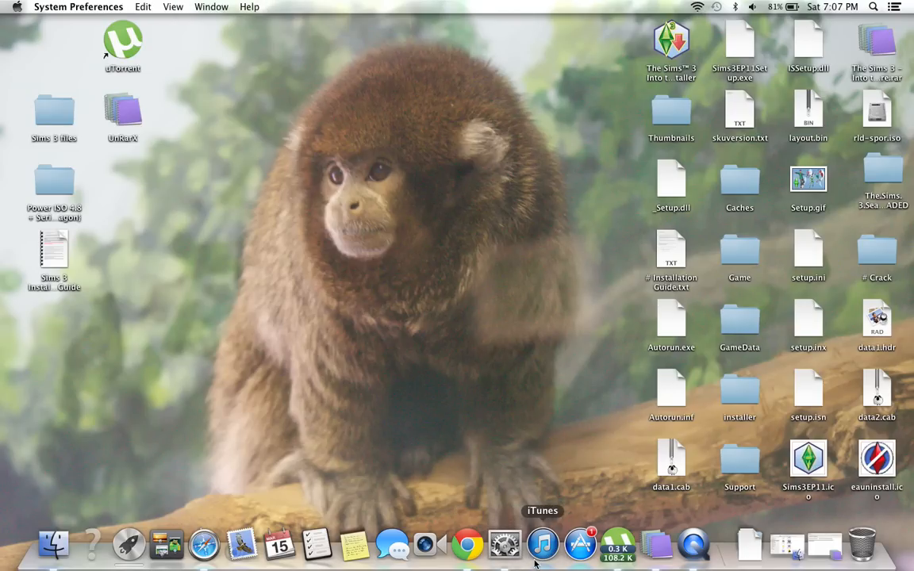
Step: Show the Network pane listing Wi-Fi, Ethernet, FireWire and Bluetooth PAN services
left_click(504, 544)
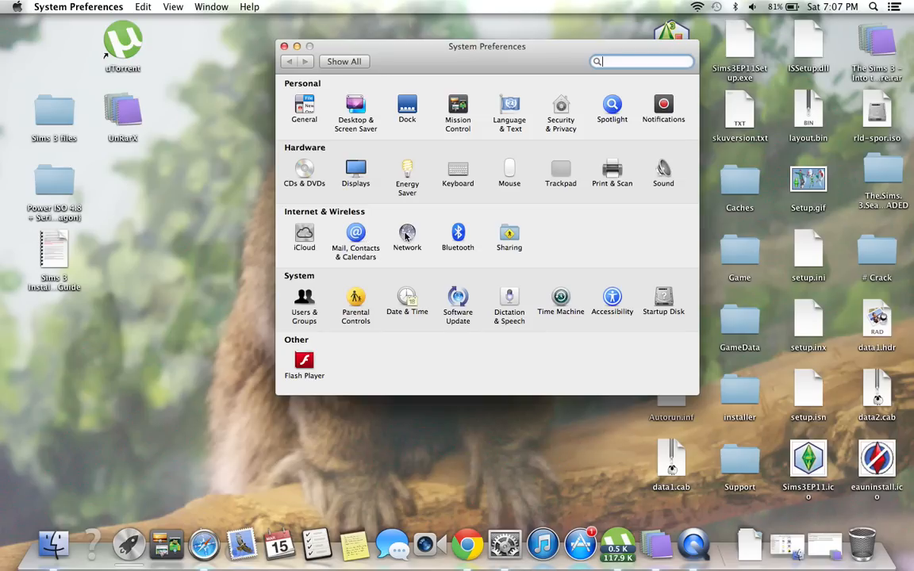
left_click(406, 233)
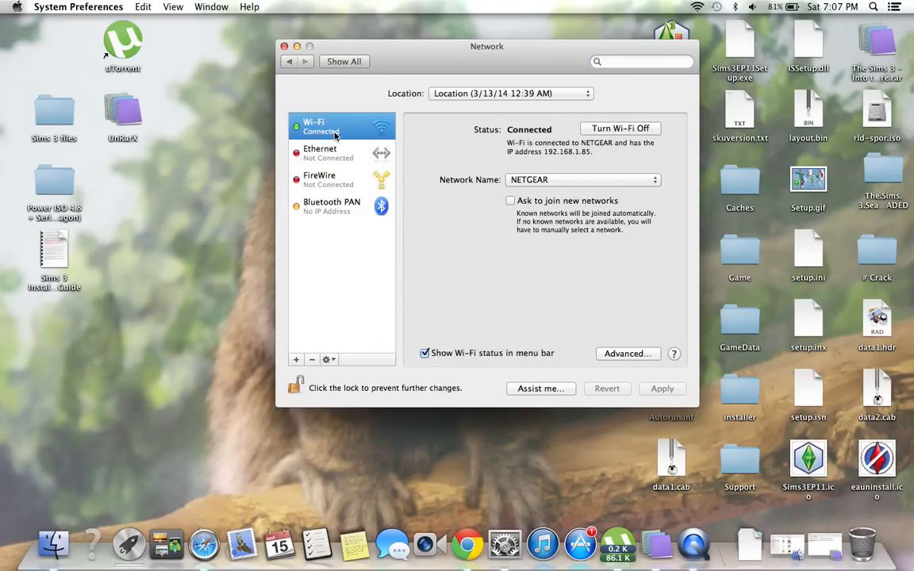
mouse_move(373, 309)
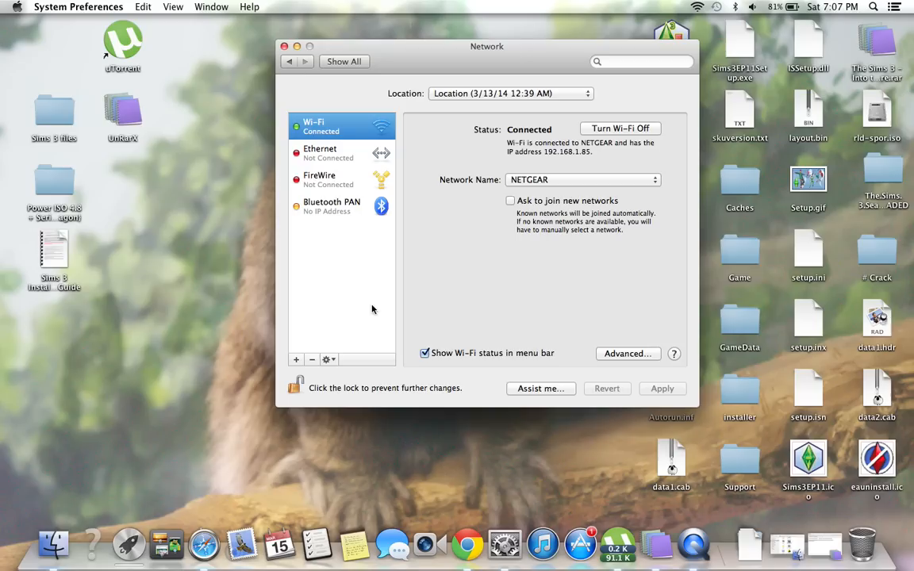
mouse_move(300, 166)
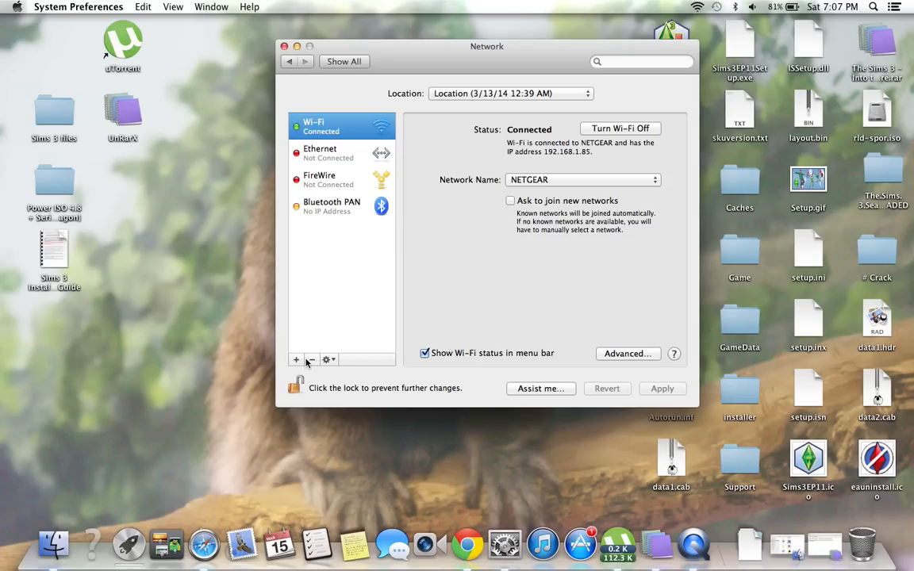
Step: Add a new network service with the Wi-Fi interface, named Wi-Fi 2
left_click(295, 359)
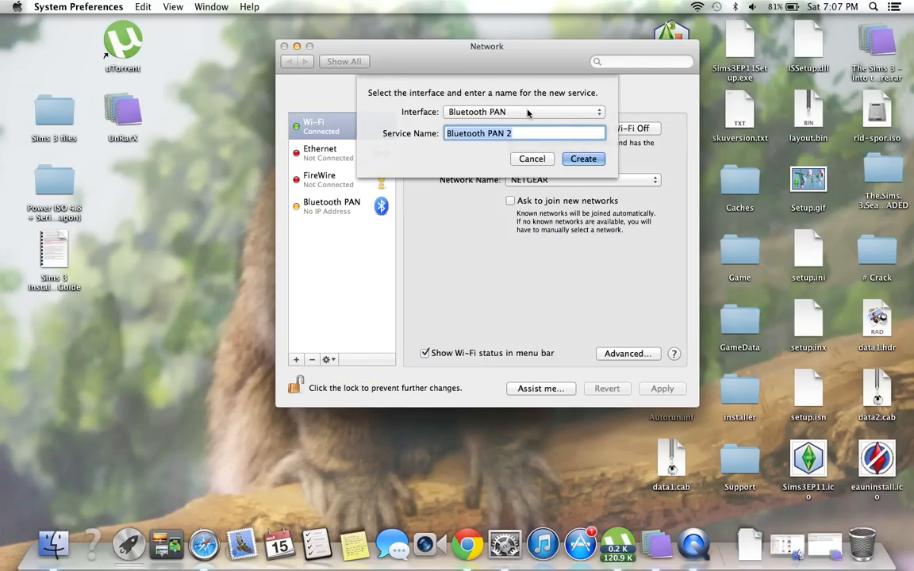
left_click(523, 111)
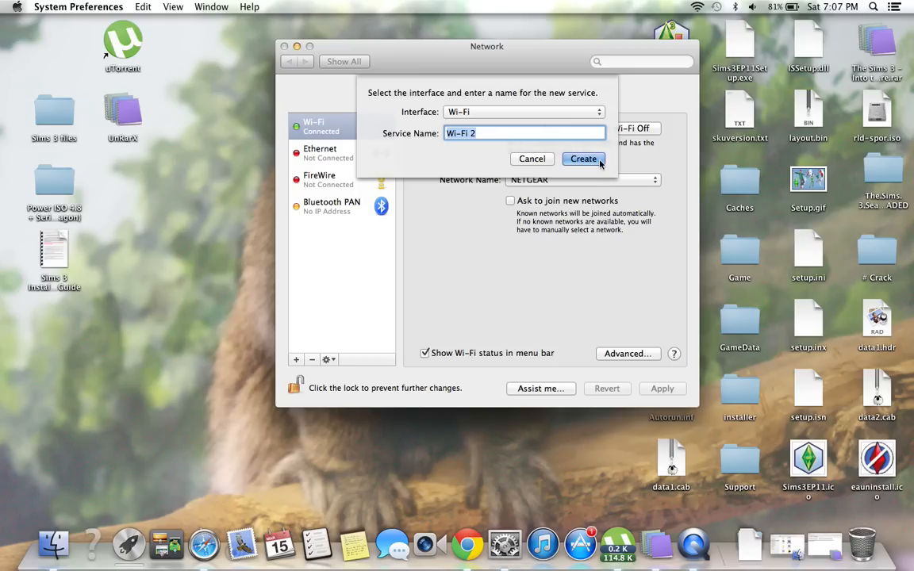
left_click(583, 158)
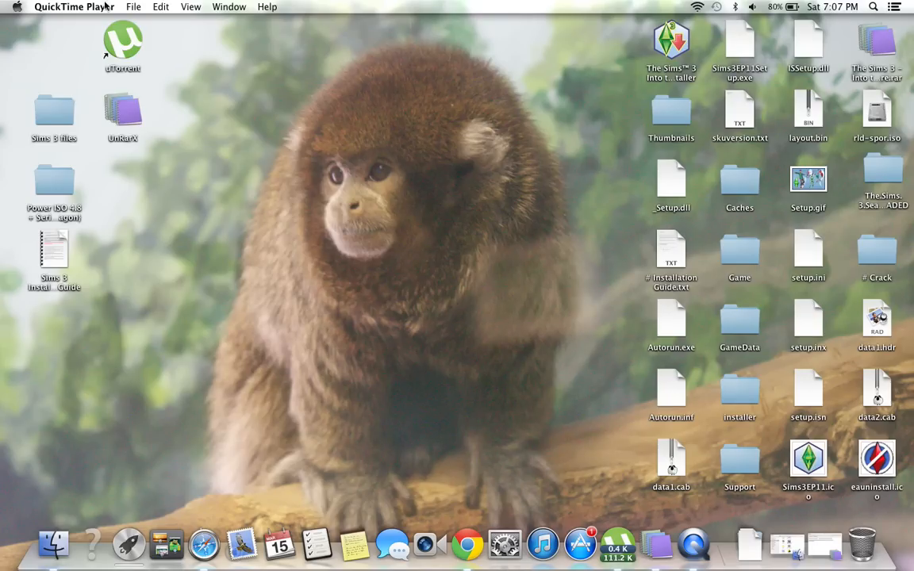
mouse_move(368, 59)
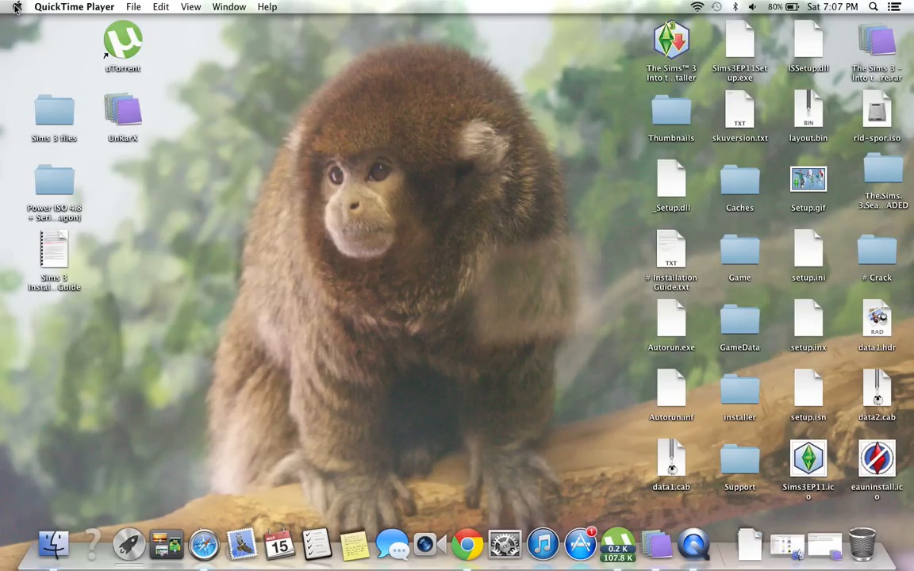
left_click(16, 6)
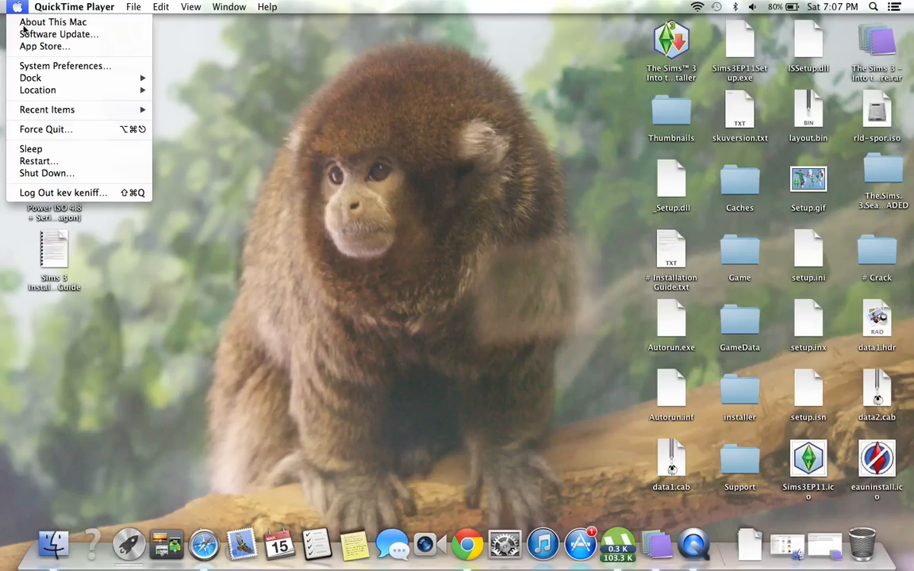
mouse_move(381, 304)
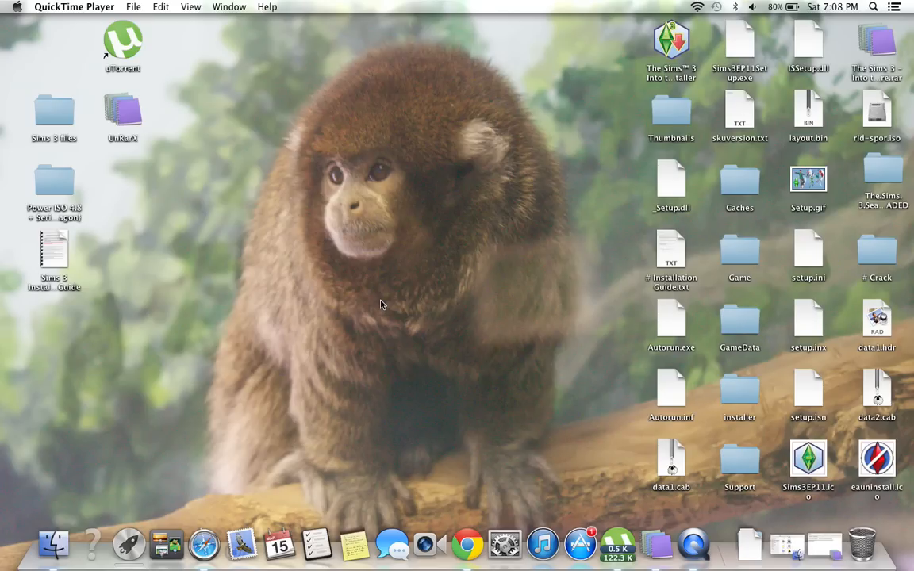
mouse_move(94, 140)
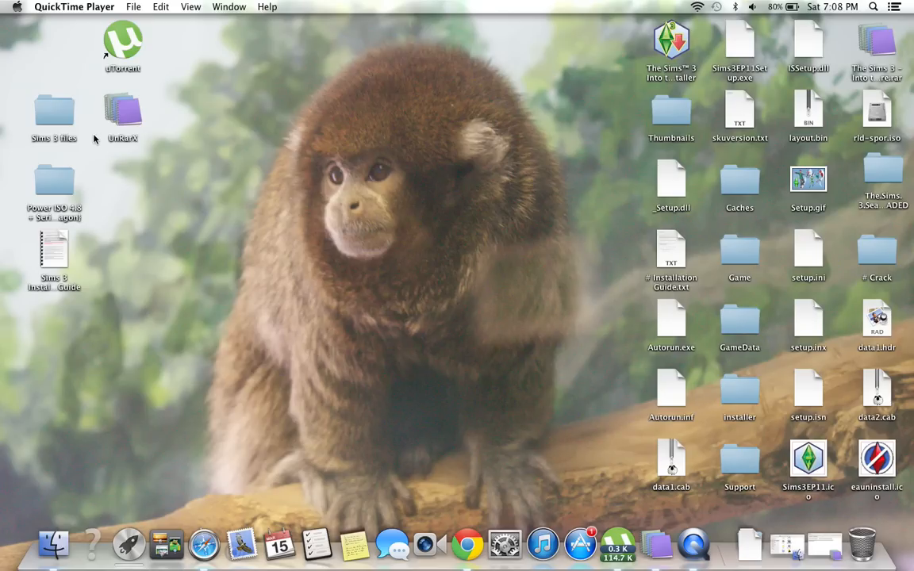